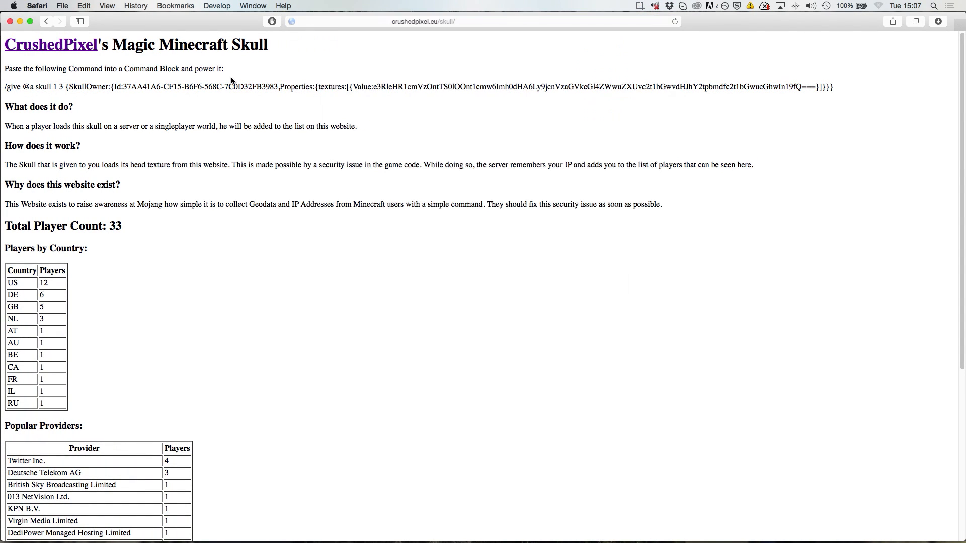
Step: Highlight the full /give @a skull command line on the Magic Skull page
click(423, 21)
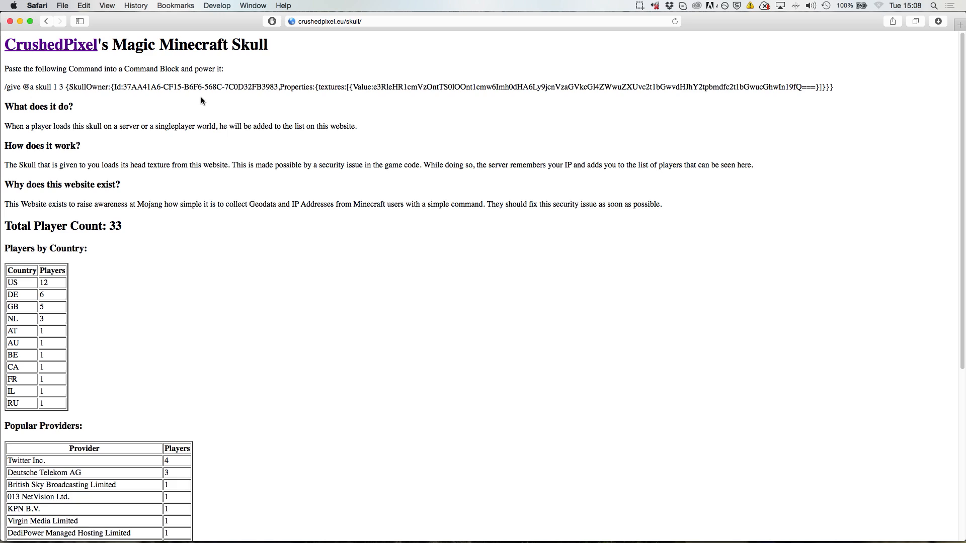
mouse_move(853, 93)
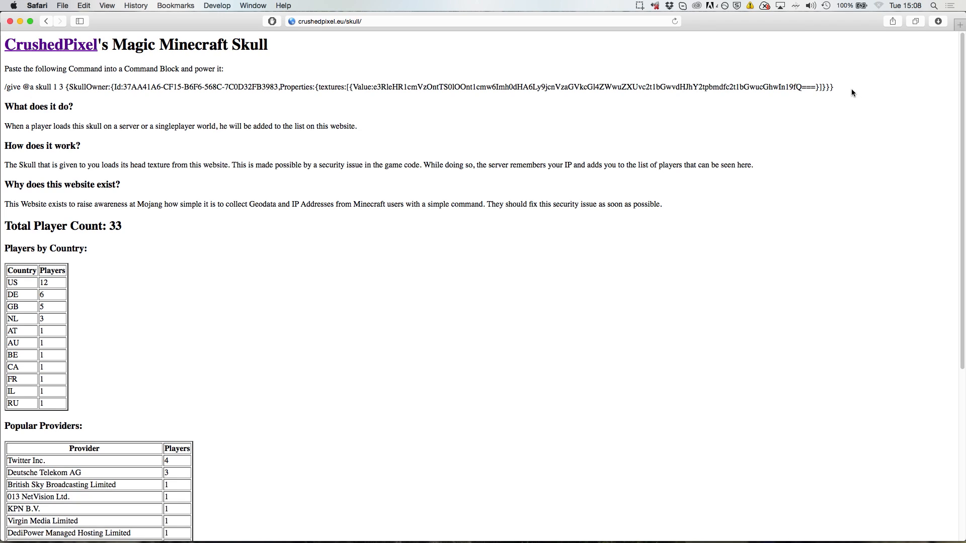
drag(55, 86, 832, 86)
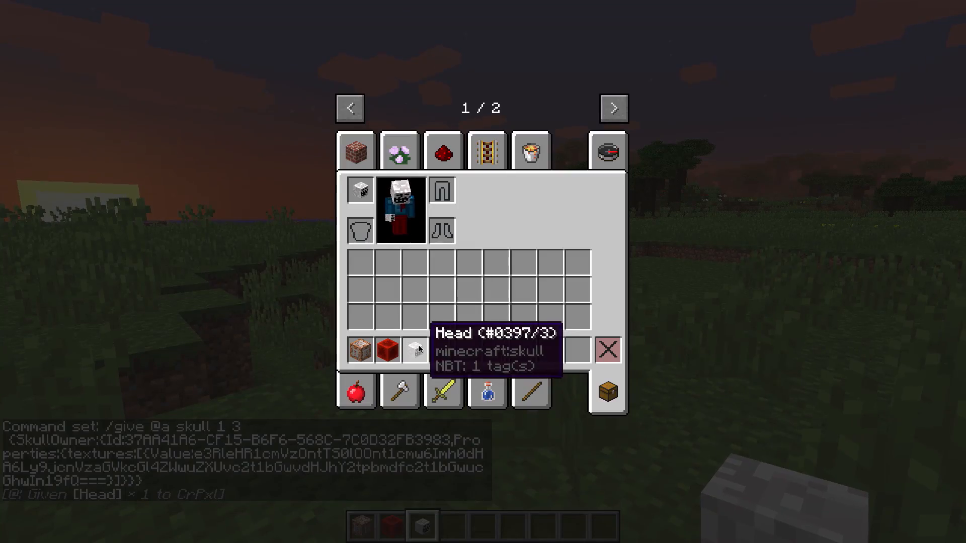
Step: Leave the Minecraft screen after receiving the tracking Head item
key(Escape)
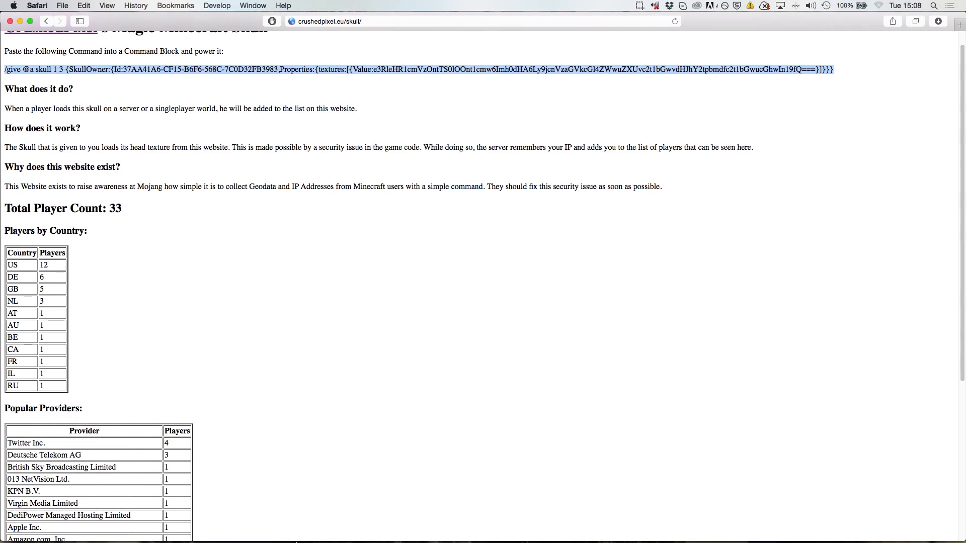
mouse_move(246, 140)
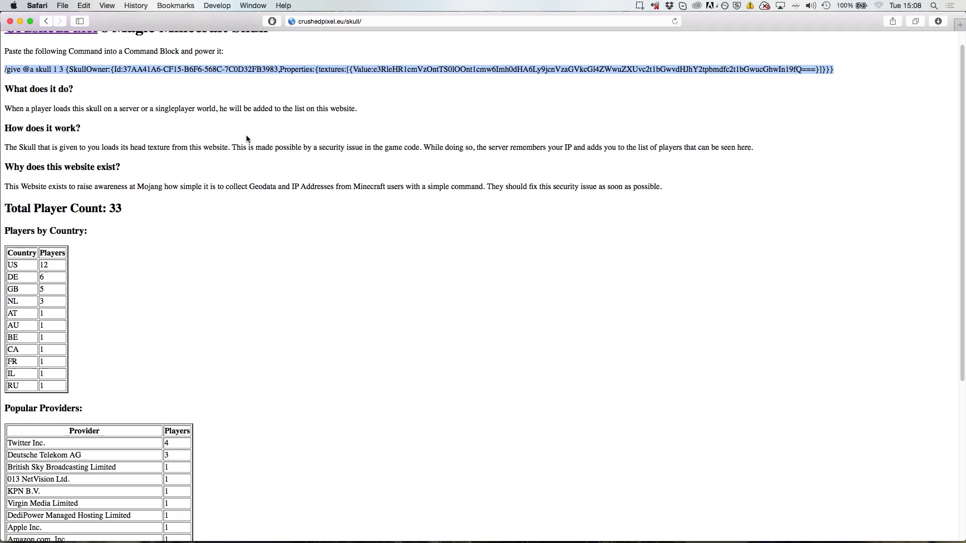
mouse_move(83, 172)
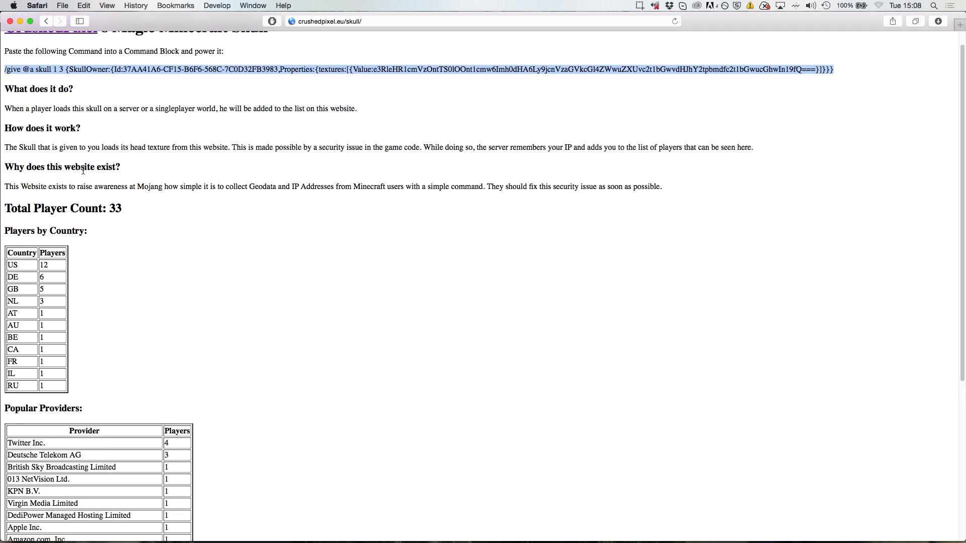
Step: Highlight the Total Player Count of 33, then select the encoded Value string in the command
scroll(up, 3)
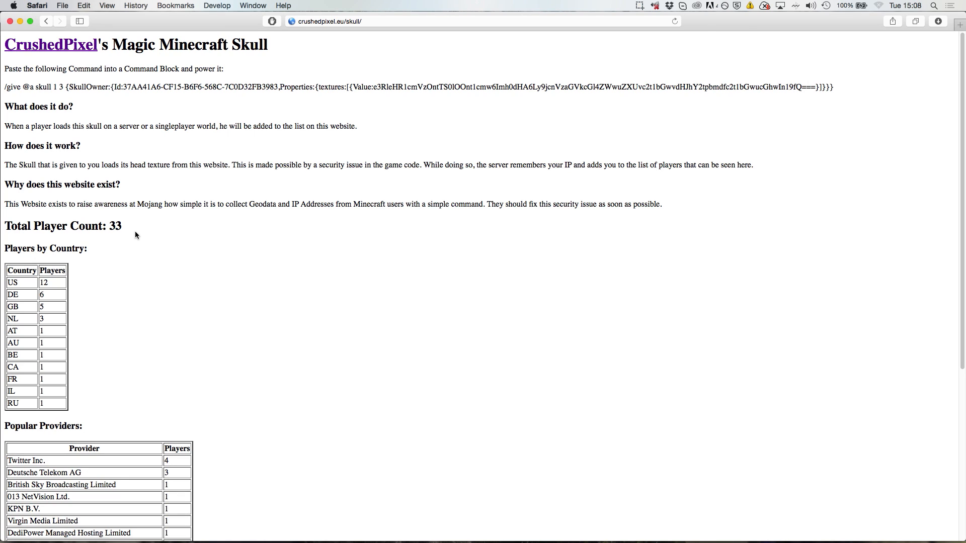
triple_click(63, 225)
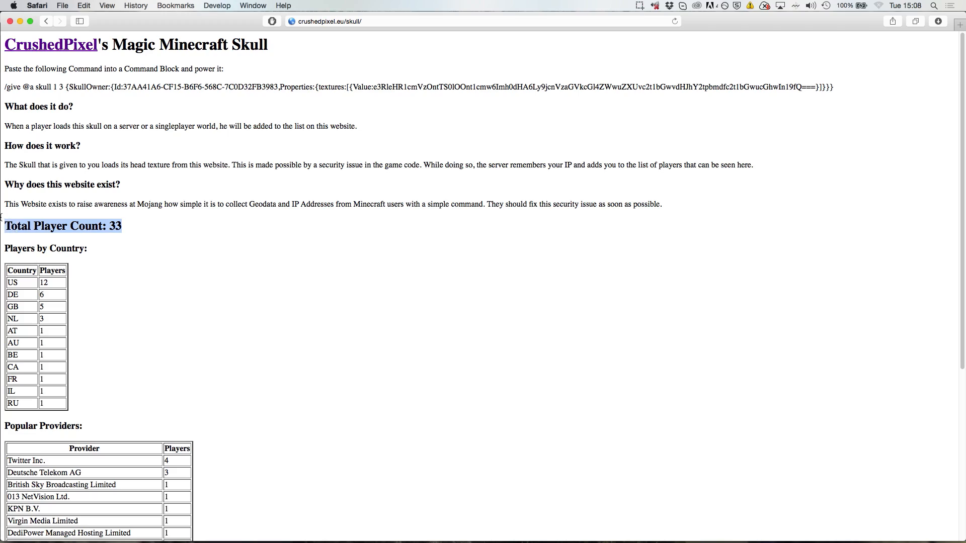
click(125, 226)
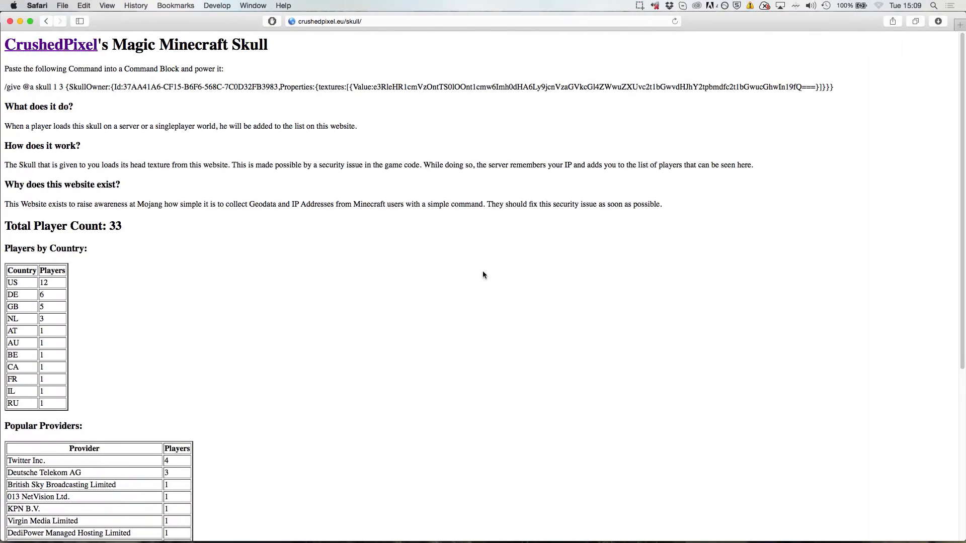
mouse_move(315, 146)
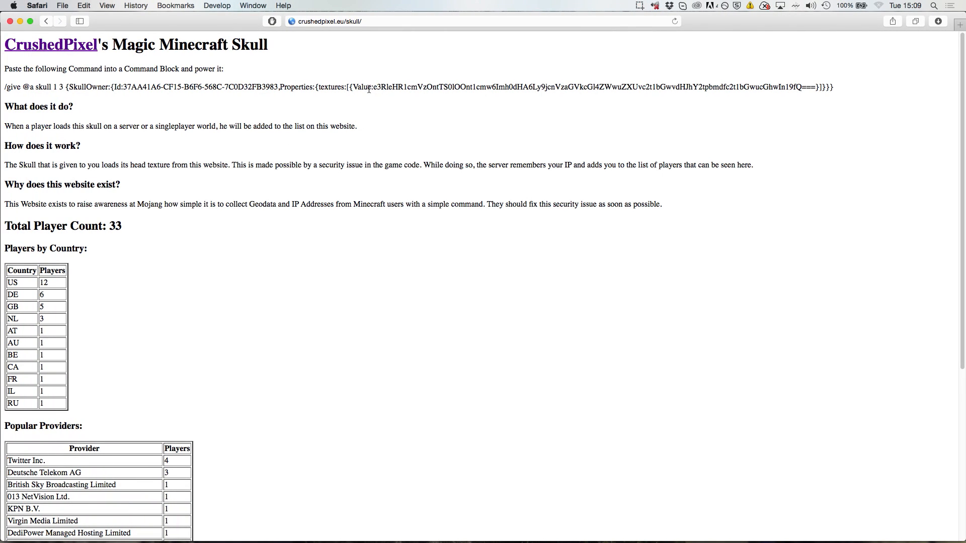
drag(369, 87, 688, 87)
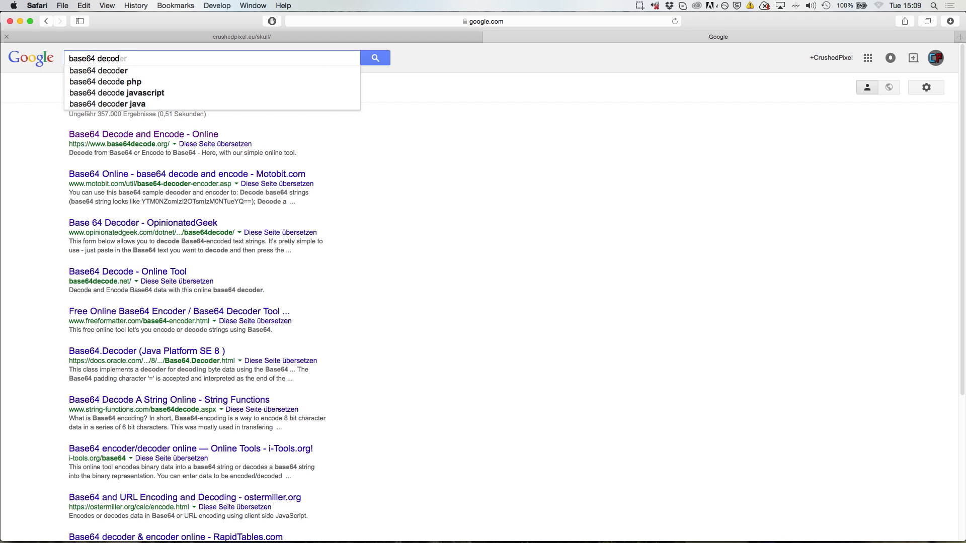
Step: Search Google for a base64 decoder and open the base64decode.org result
click(98, 70)
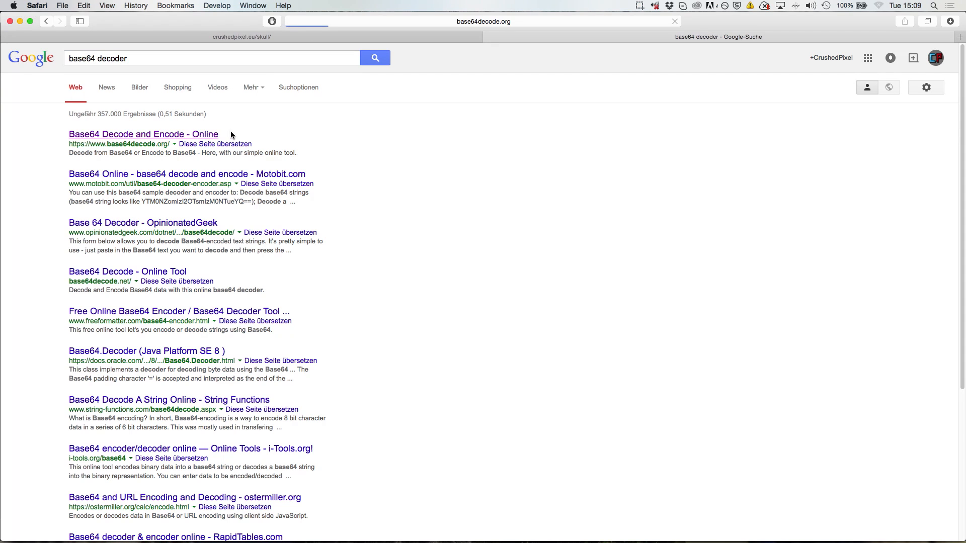
click(143, 134)
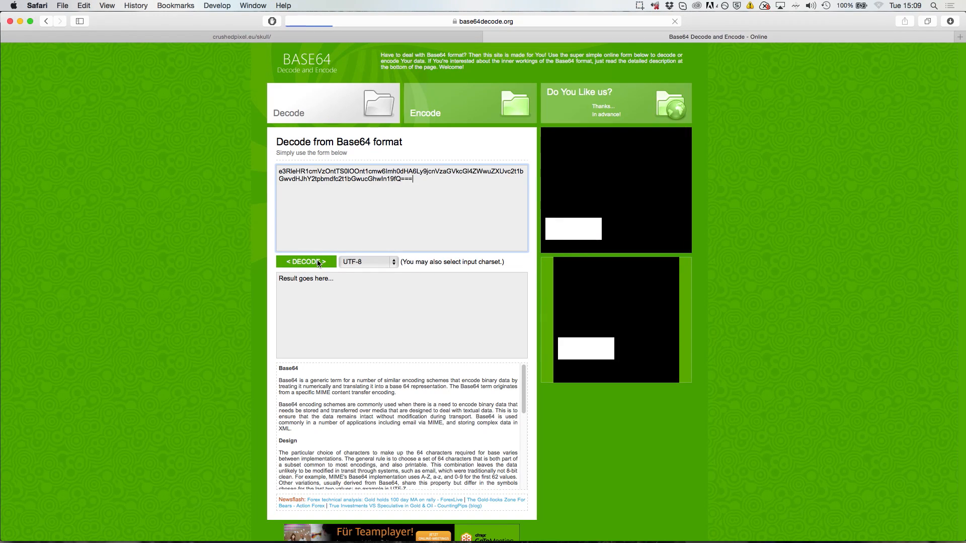
Step: Decode the texture value to reveal the tracking_skull.php skin URL and open it in a new tab
click(305, 261)
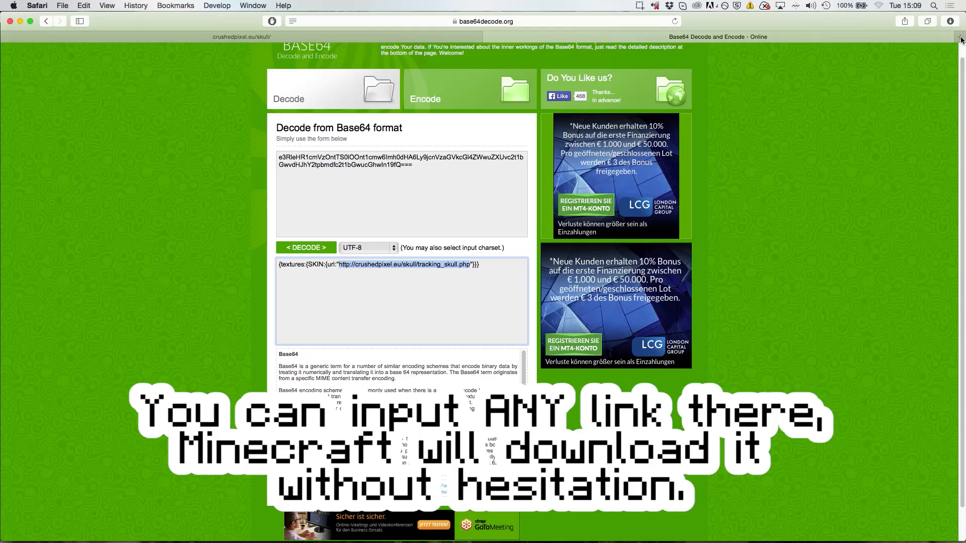
click(959, 37)
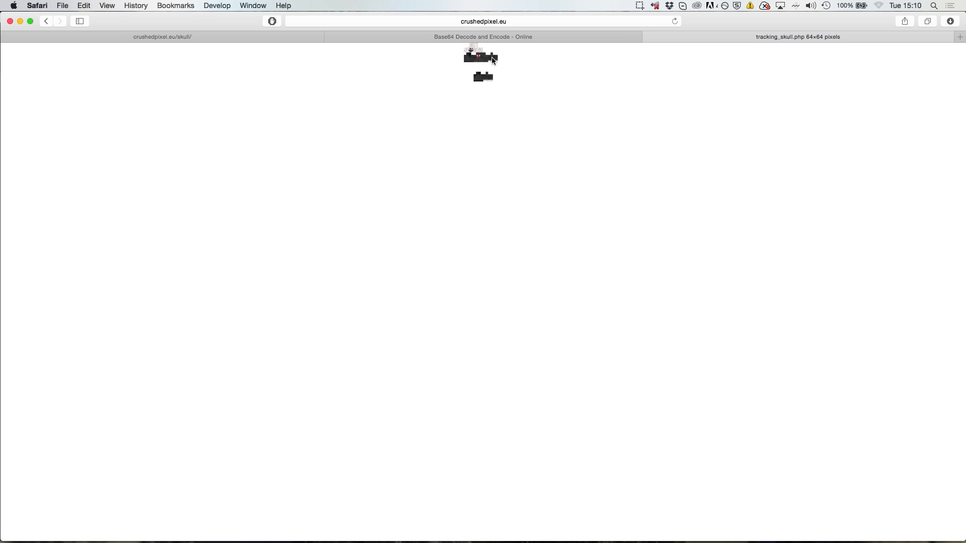
click(107, 6)
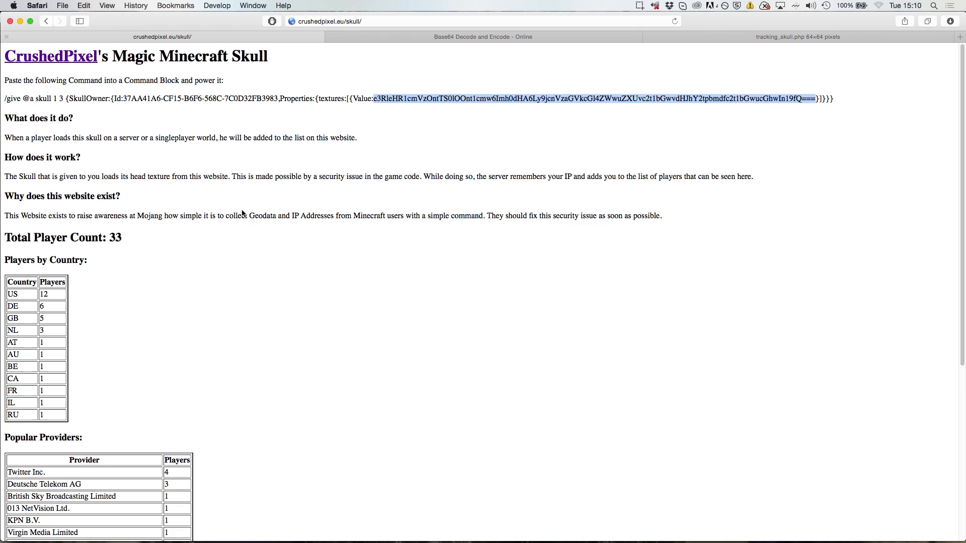
scroll(down, 3)
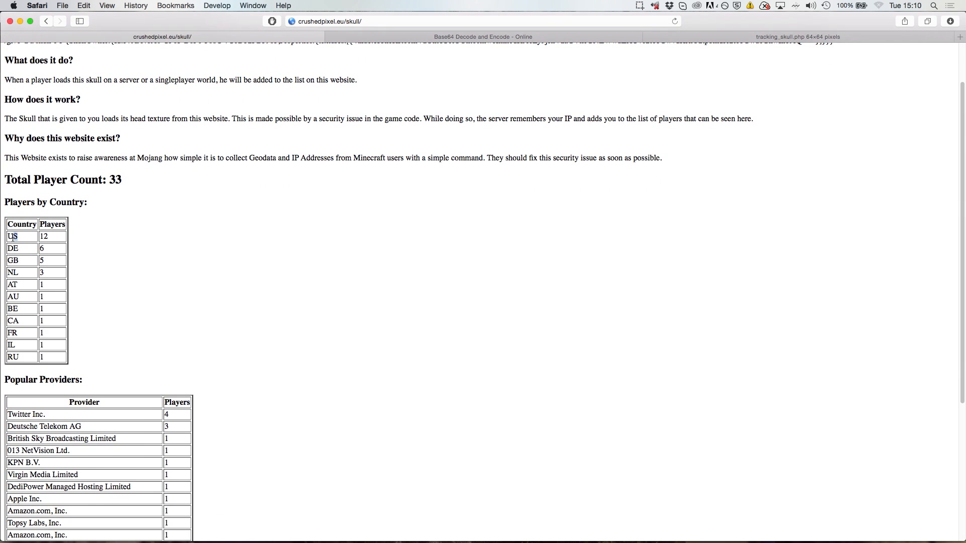
scroll(down, 3)
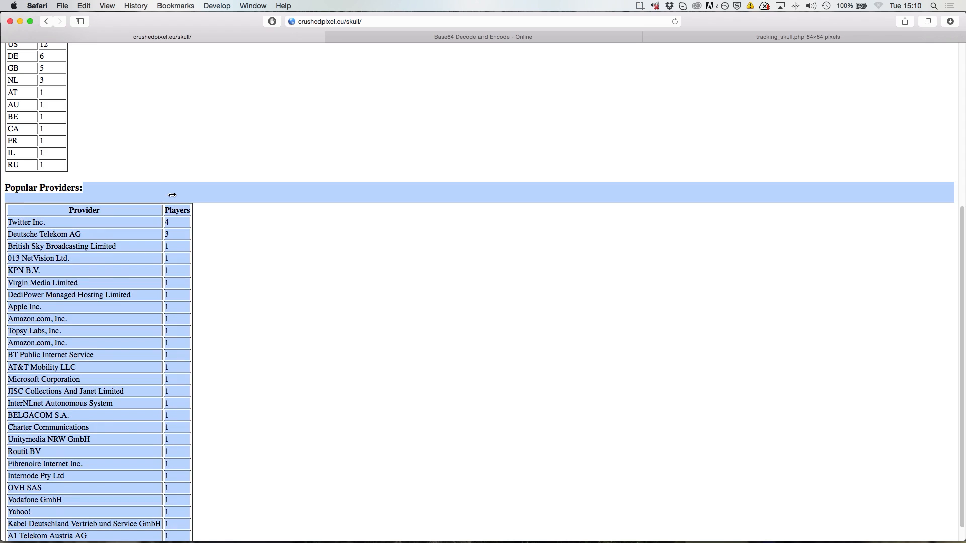
scroll(up, 3)
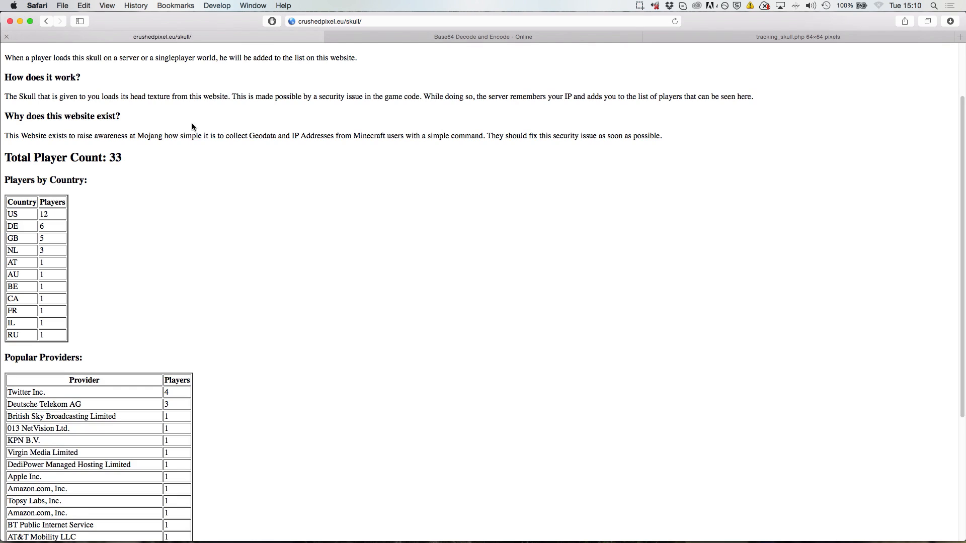
mouse_move(10, 213)
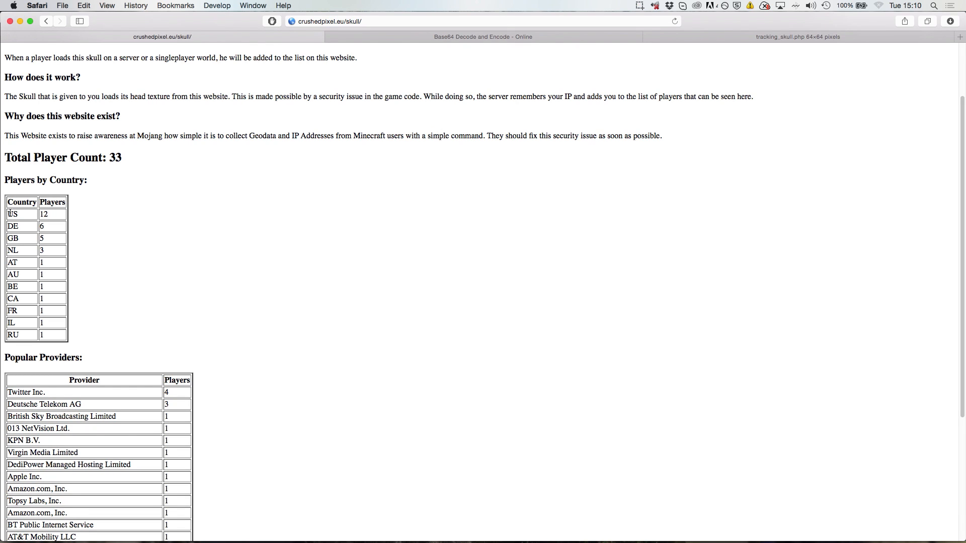
drag(9, 214, 59, 334)
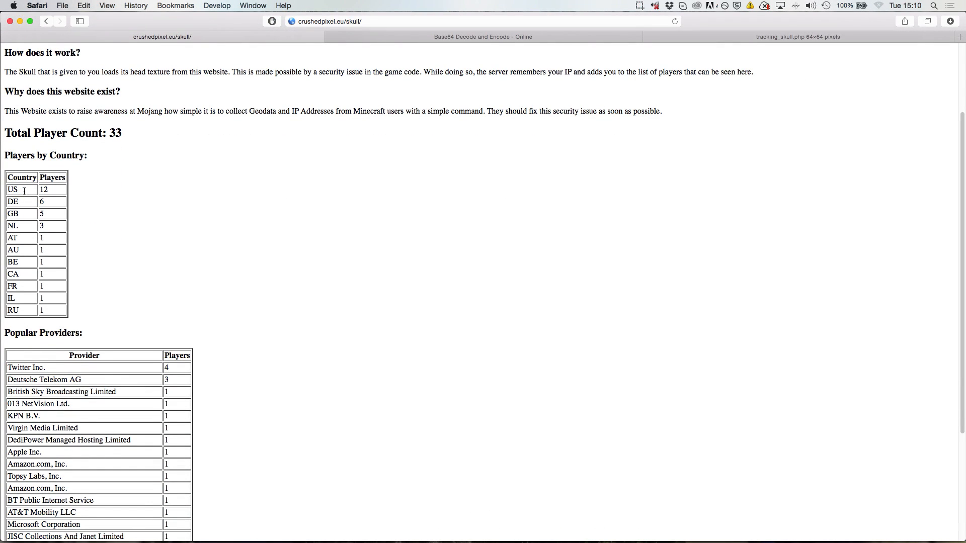
scroll(down, 3)
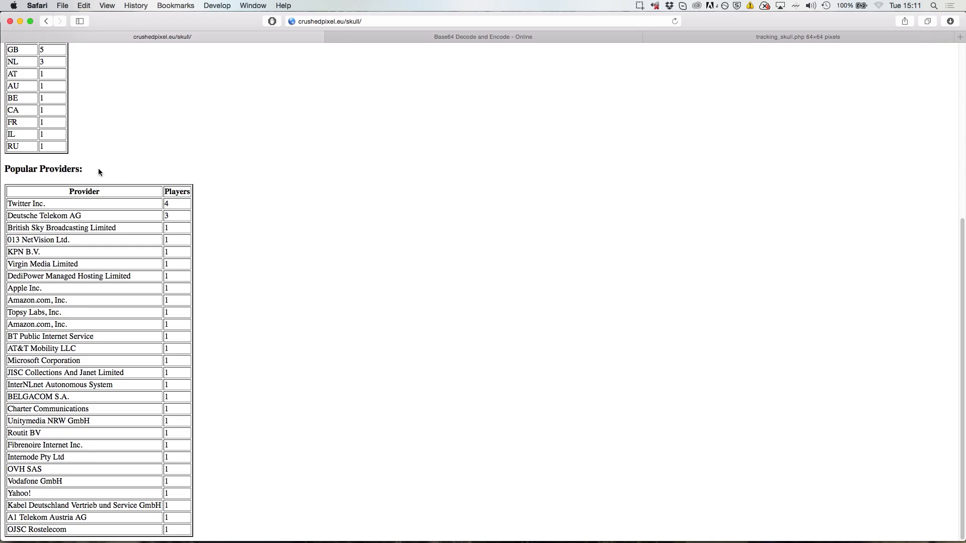
mouse_move(190, 495)
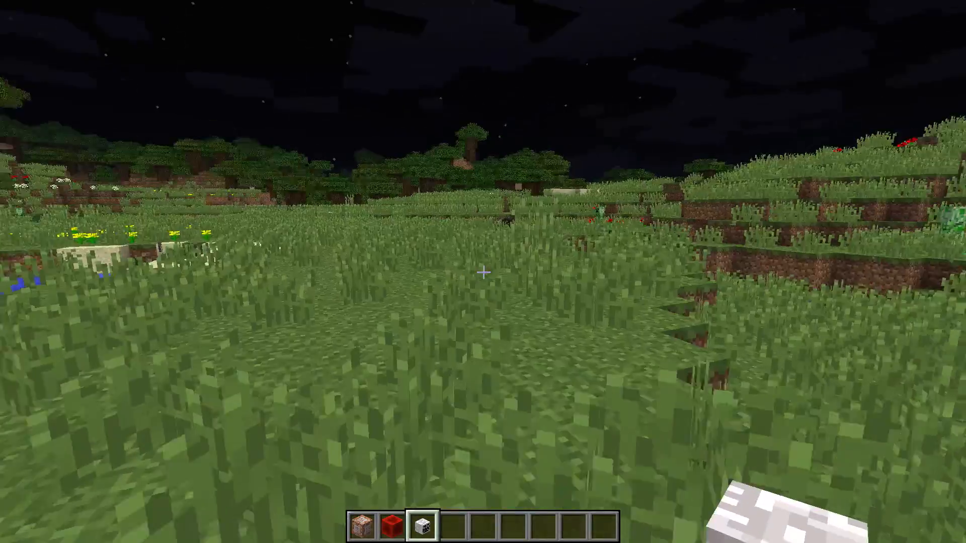
mouse_move(483, 272)
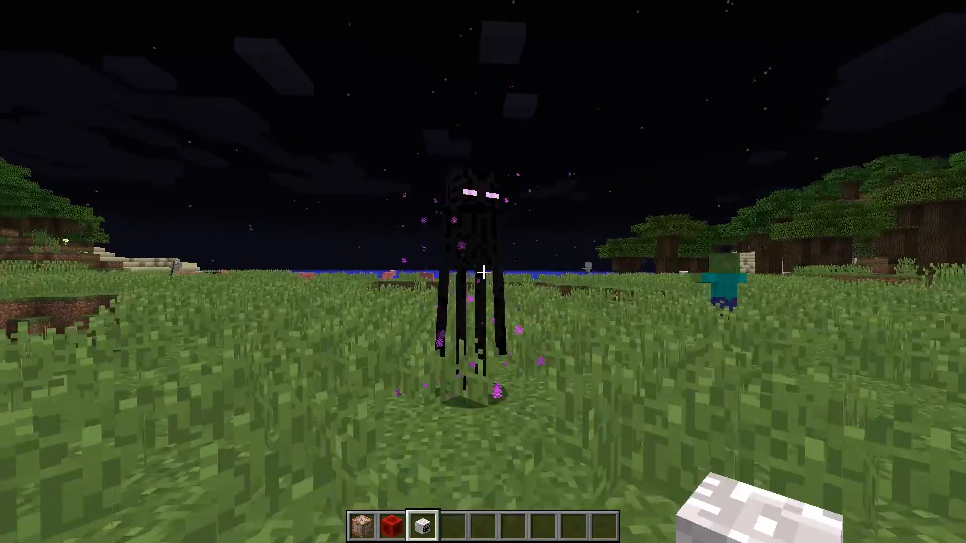
mouse_move(483, 272)
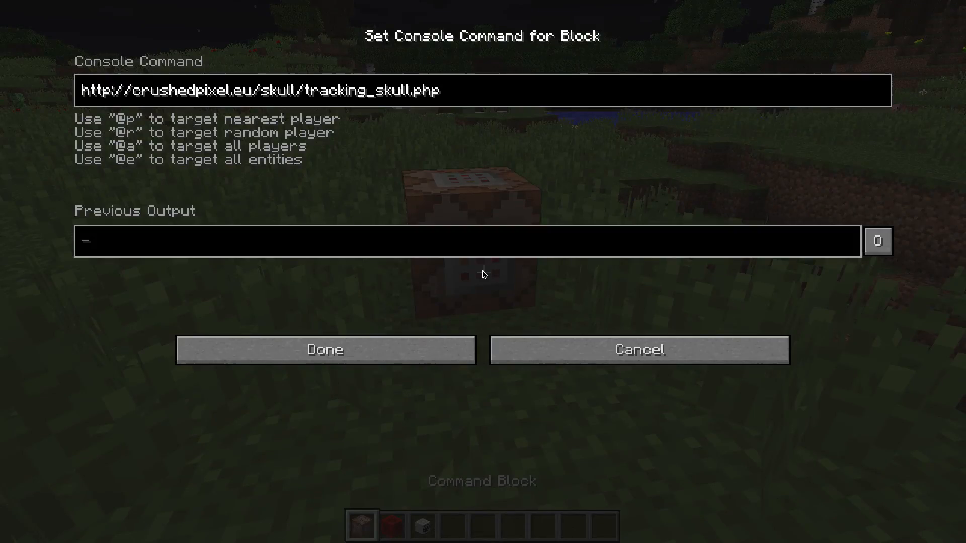
click(324, 349)
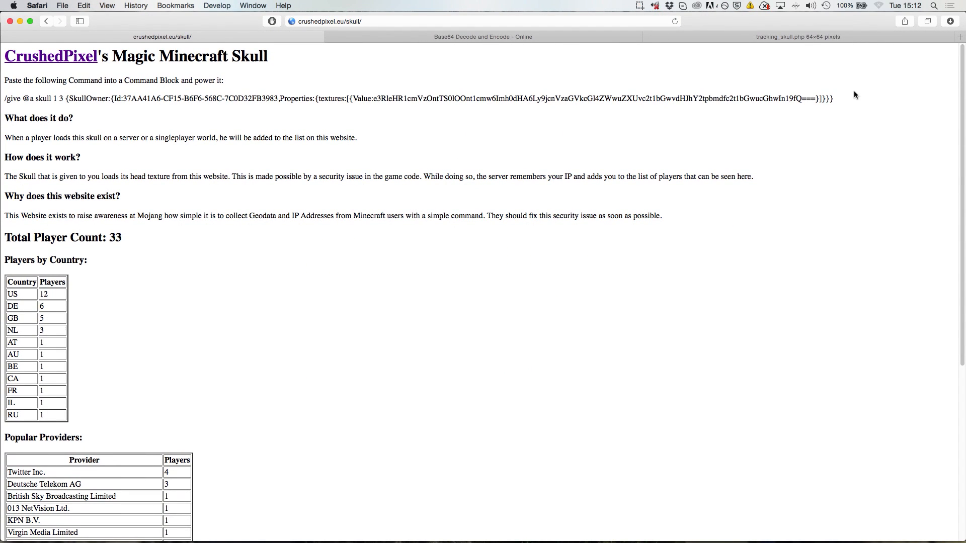
Step: Select the entire /give @a skull command line with a triple-click
triple_click(419, 98)
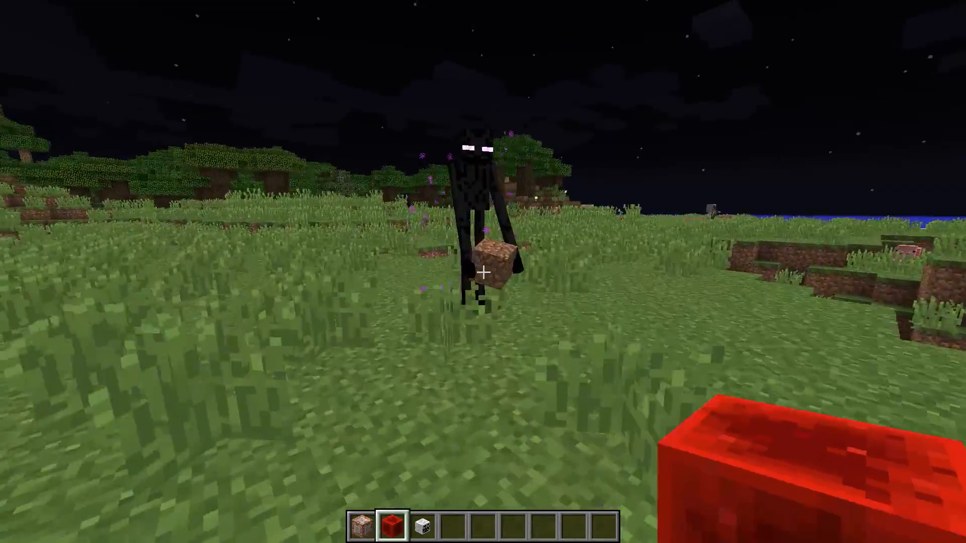
mouse_move(483, 271)
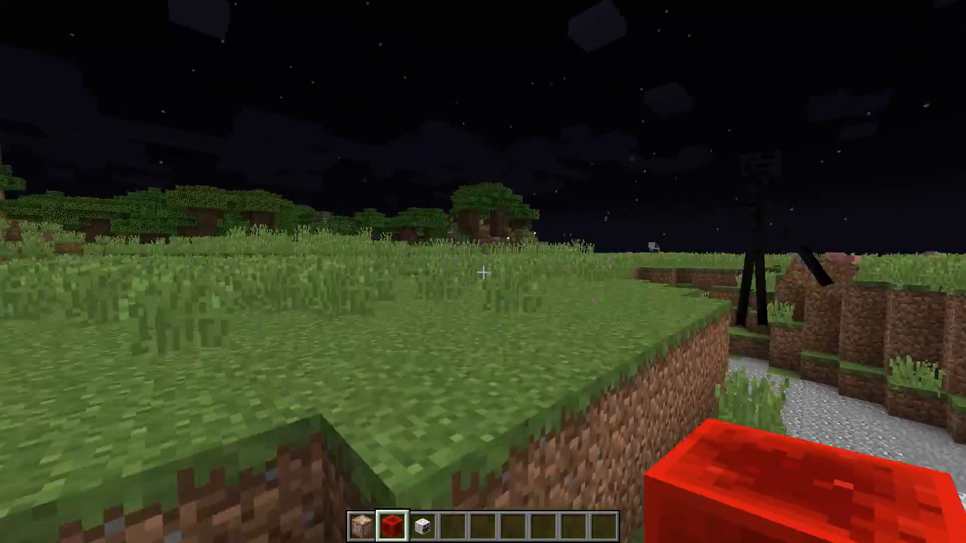
mouse_move(483, 271)
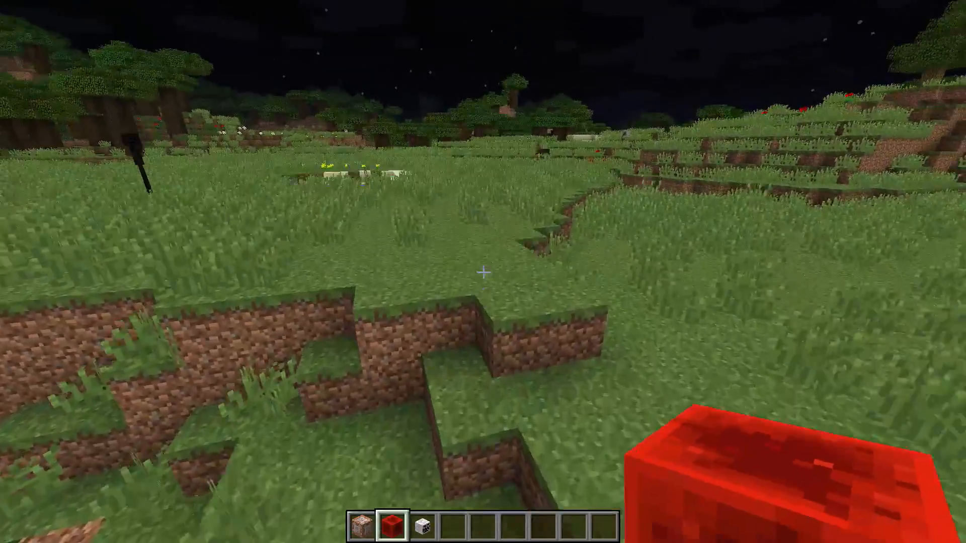